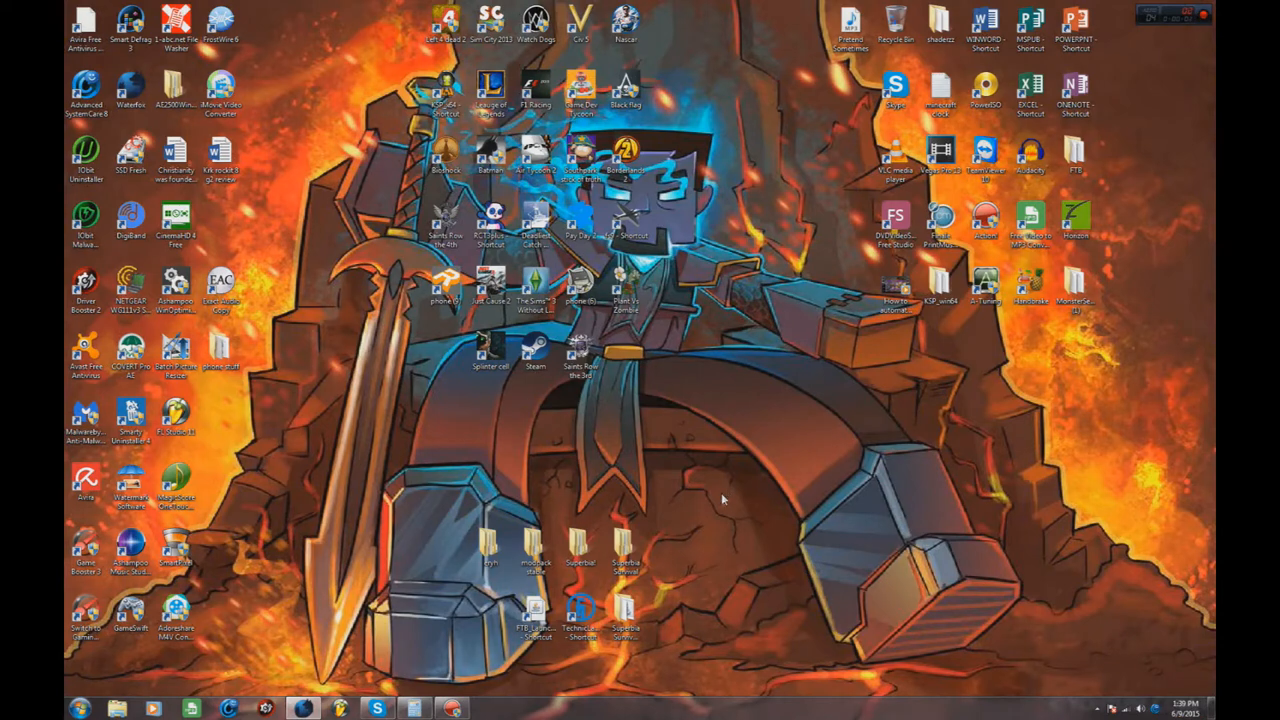
mouse_move(658, 610)
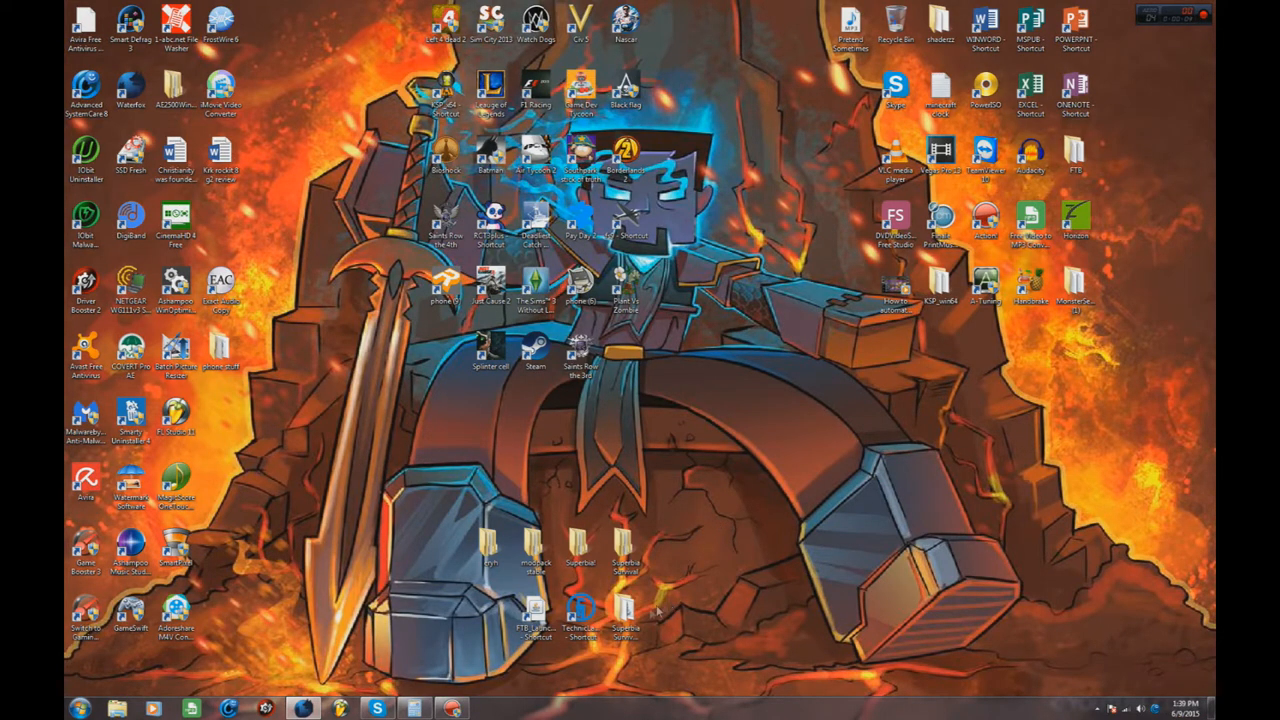
Step: Start Technic Launcher from its desktop shortcut so the Discover page appears
double_click(580, 610)
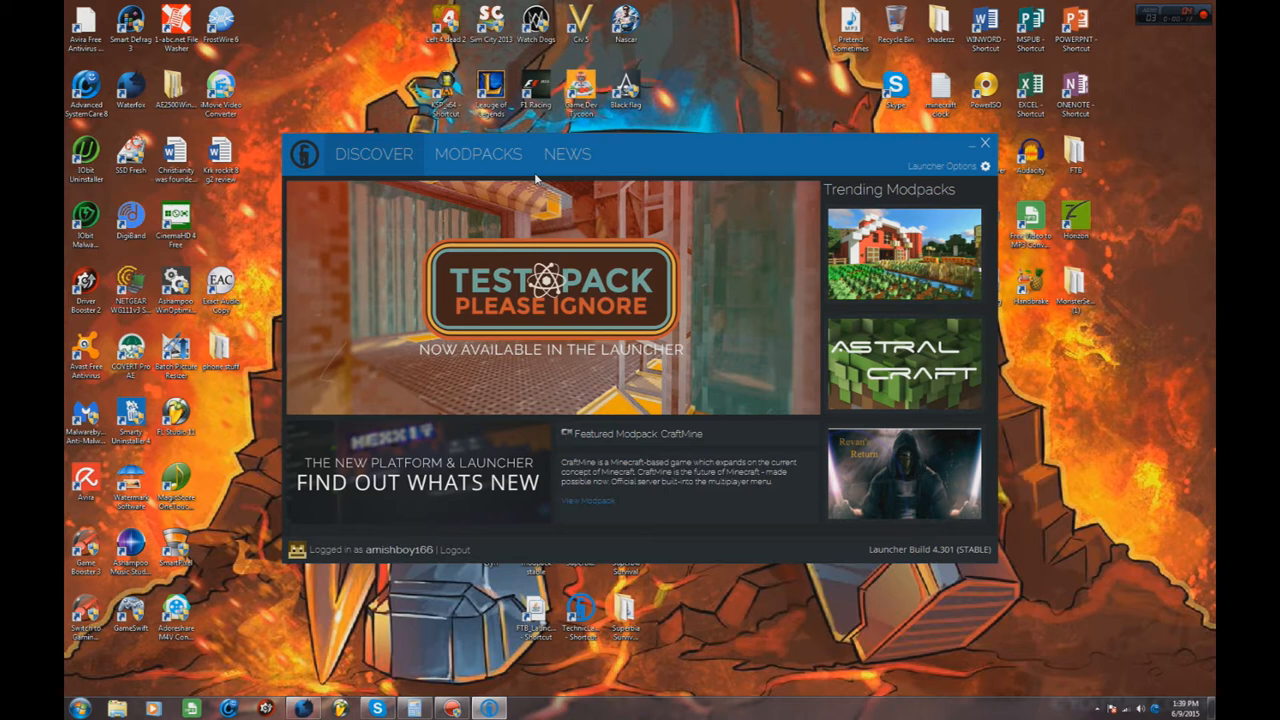
mouse_move(596, 256)
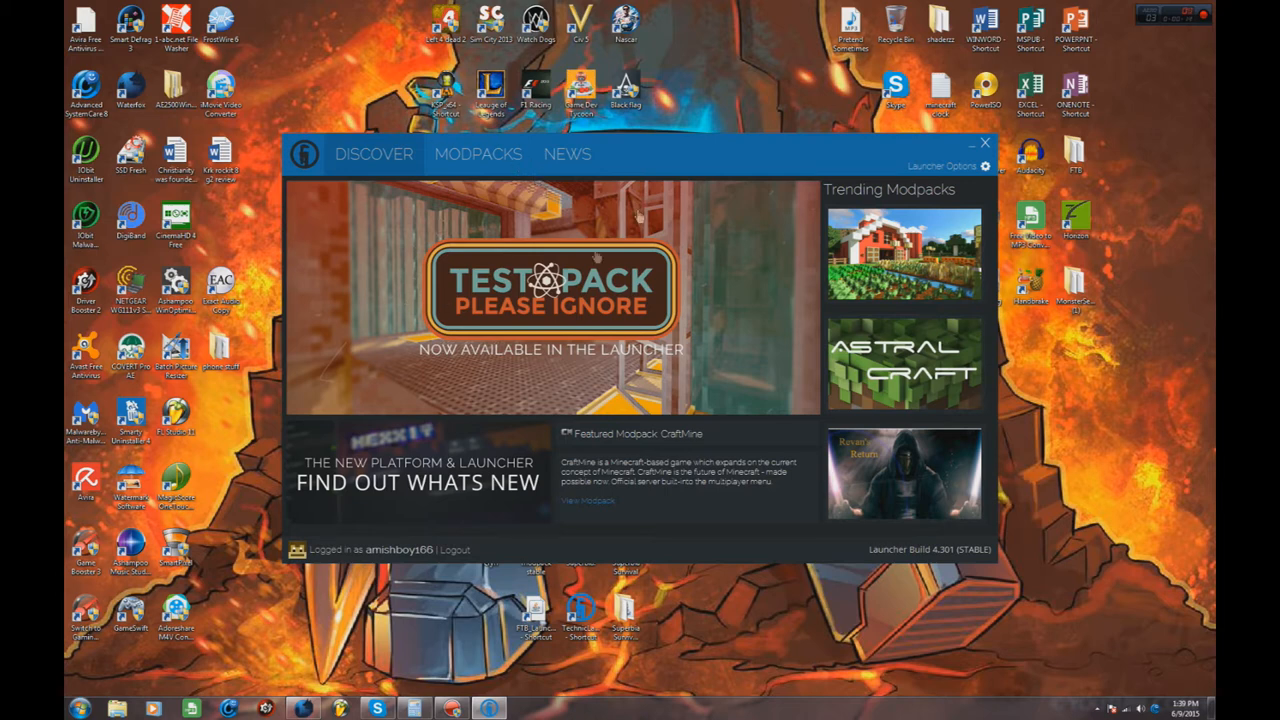
mouse_move(524, 172)
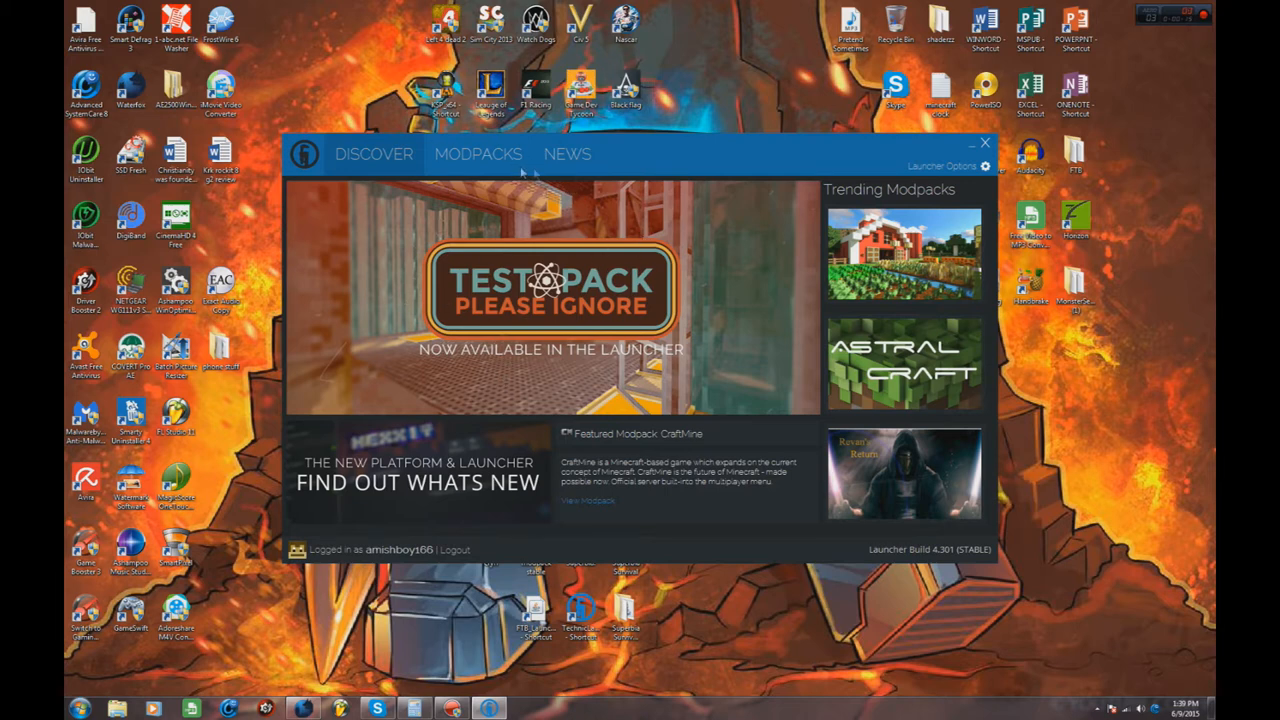
Step: Show the Modpacks list with Superbia's Extreme Survival selected
left_click(478, 154)
type("Superbia")
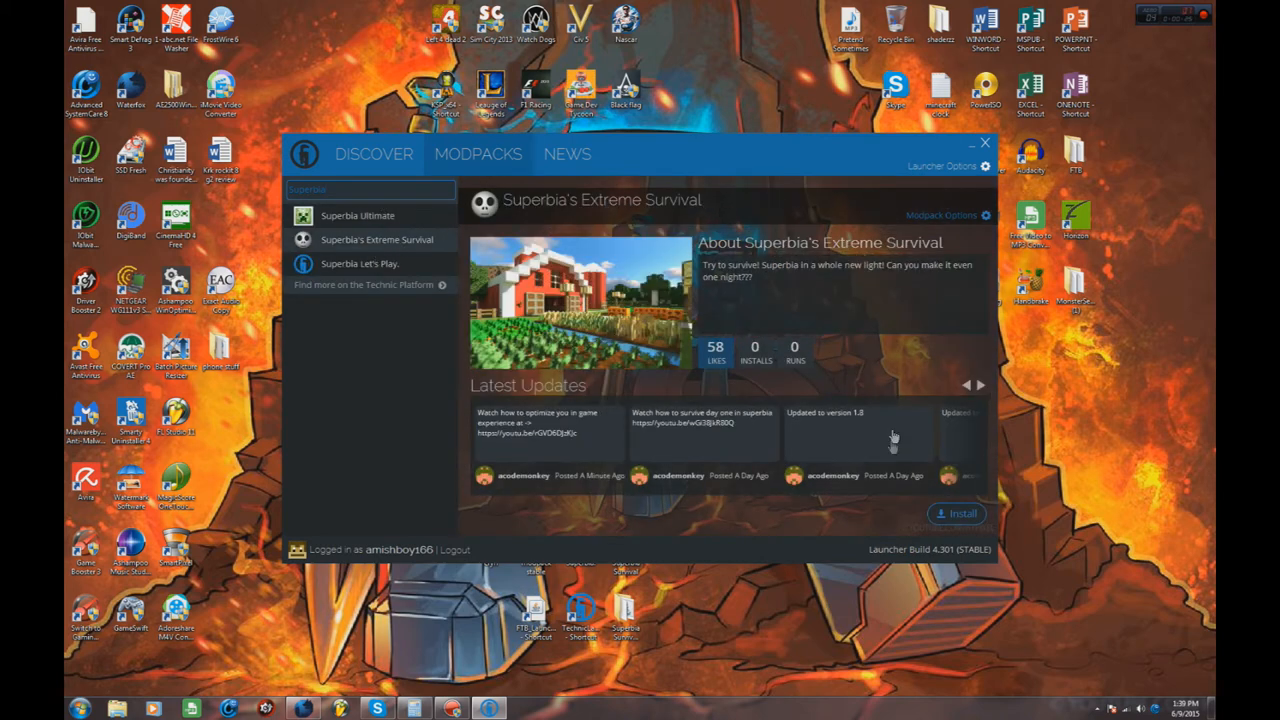
Step: Begin installing Superbia's Extreme Survival so its zip starts downloading
left_click(956, 512)
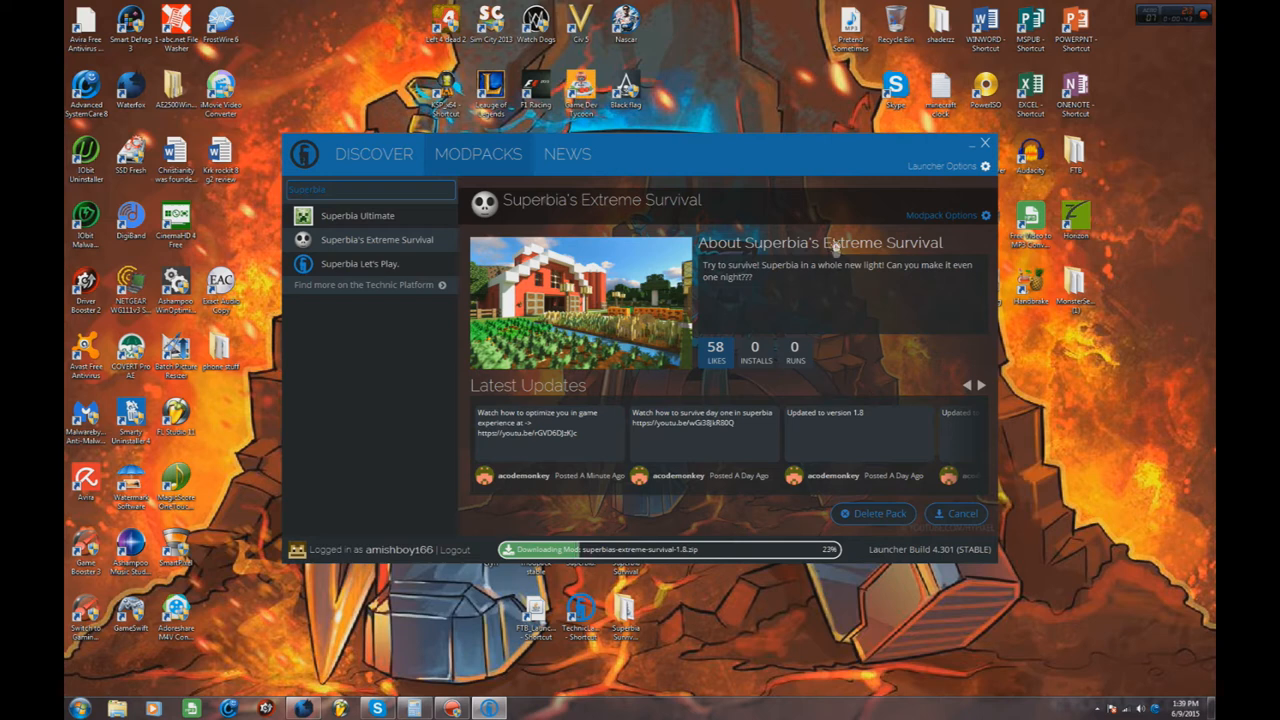
mouse_move(944, 168)
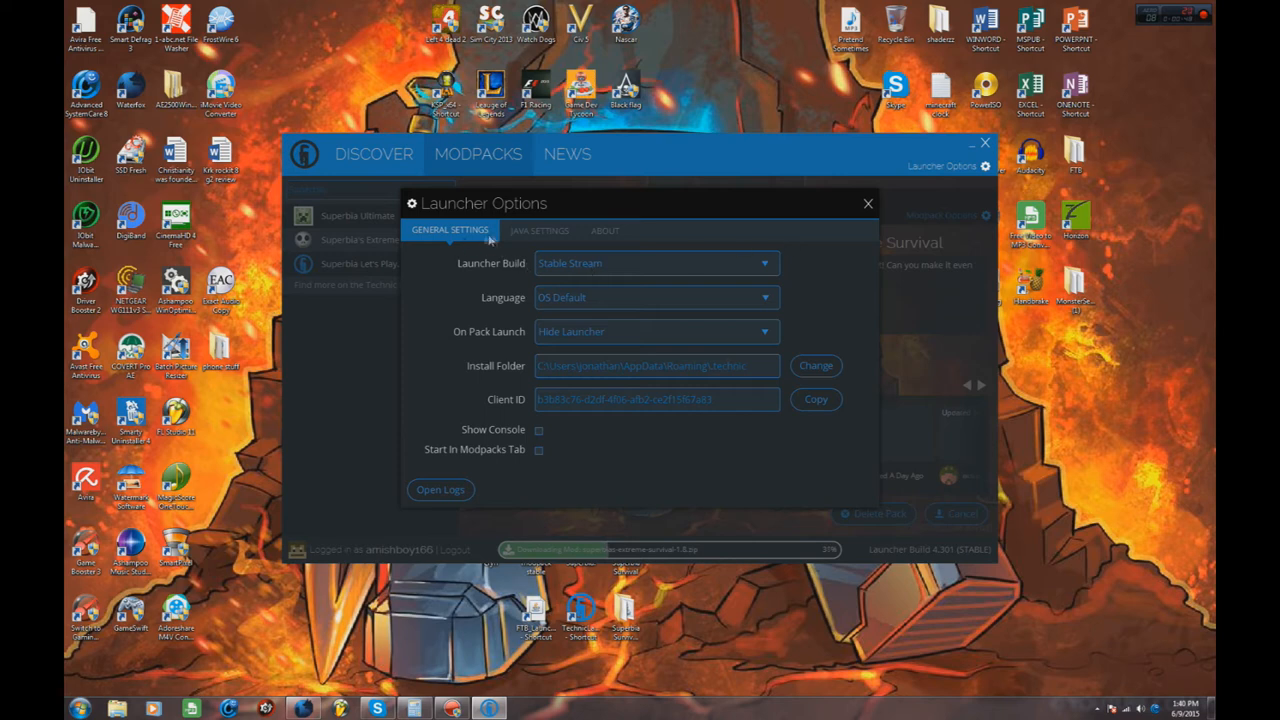
Step: Check the Java Settings memory and version values, then close Launcher Options
left_click(540, 230)
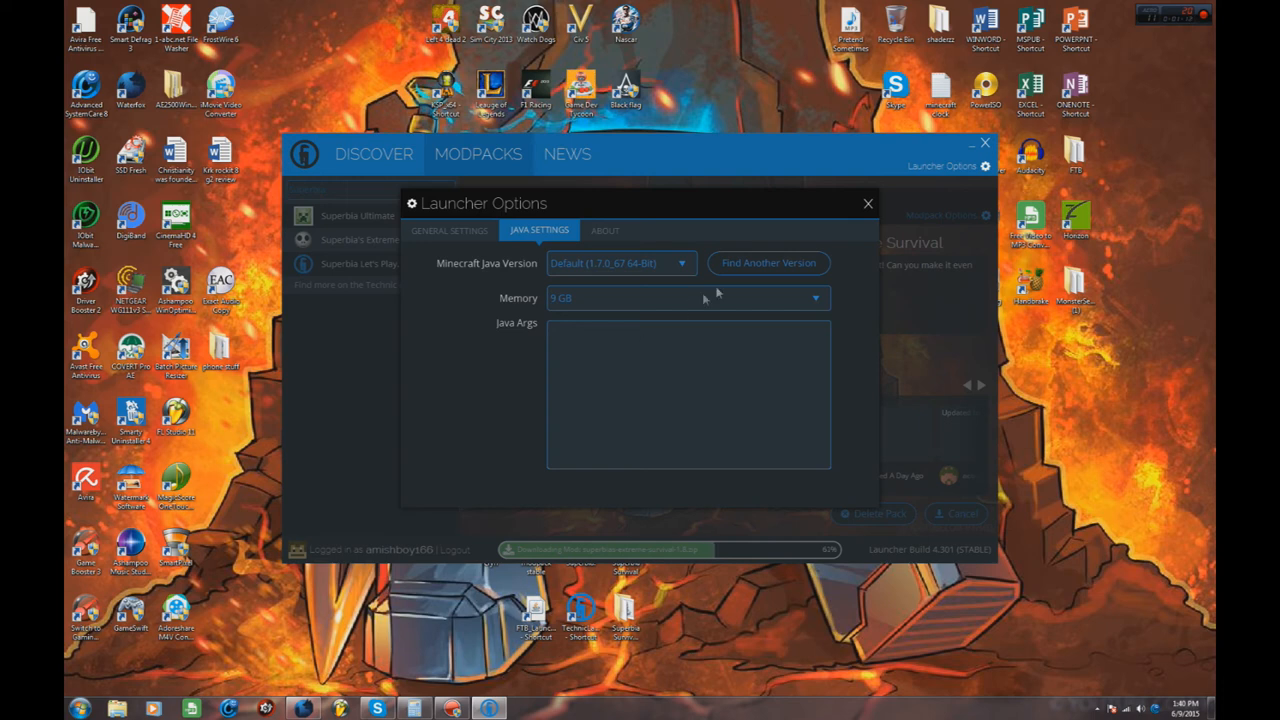
mouse_move(866, 210)
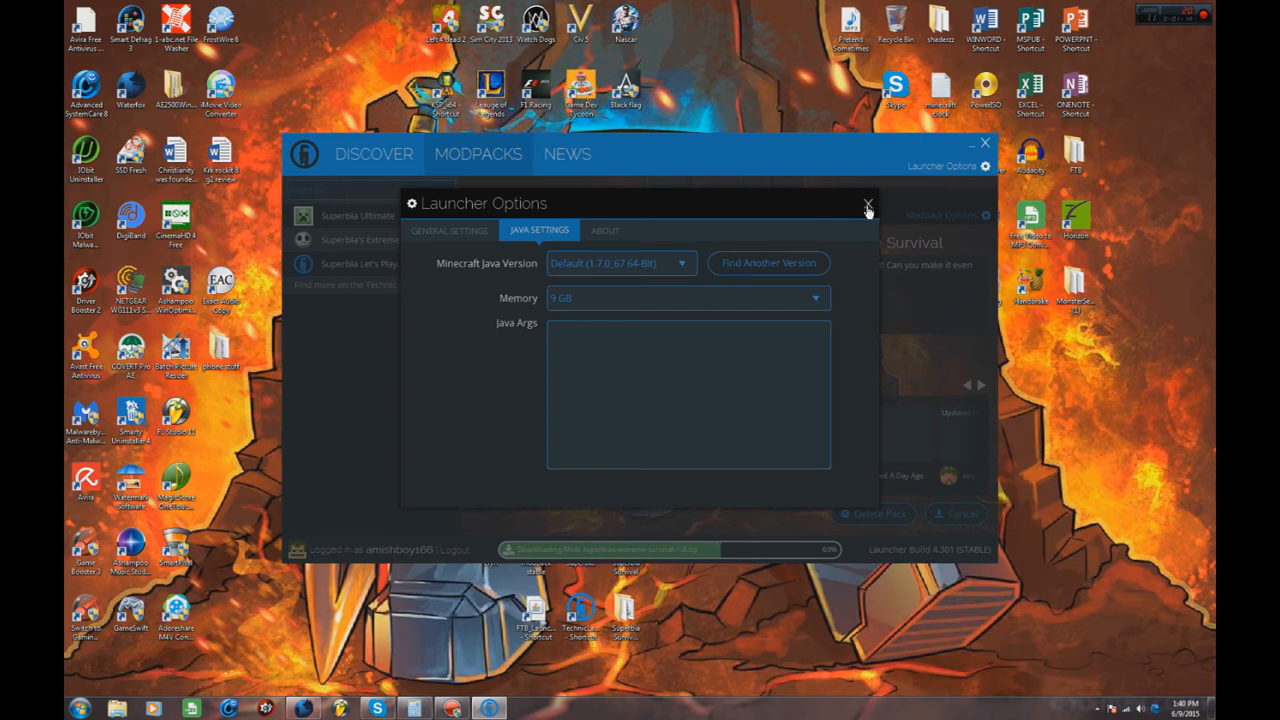
left_click(866, 204)
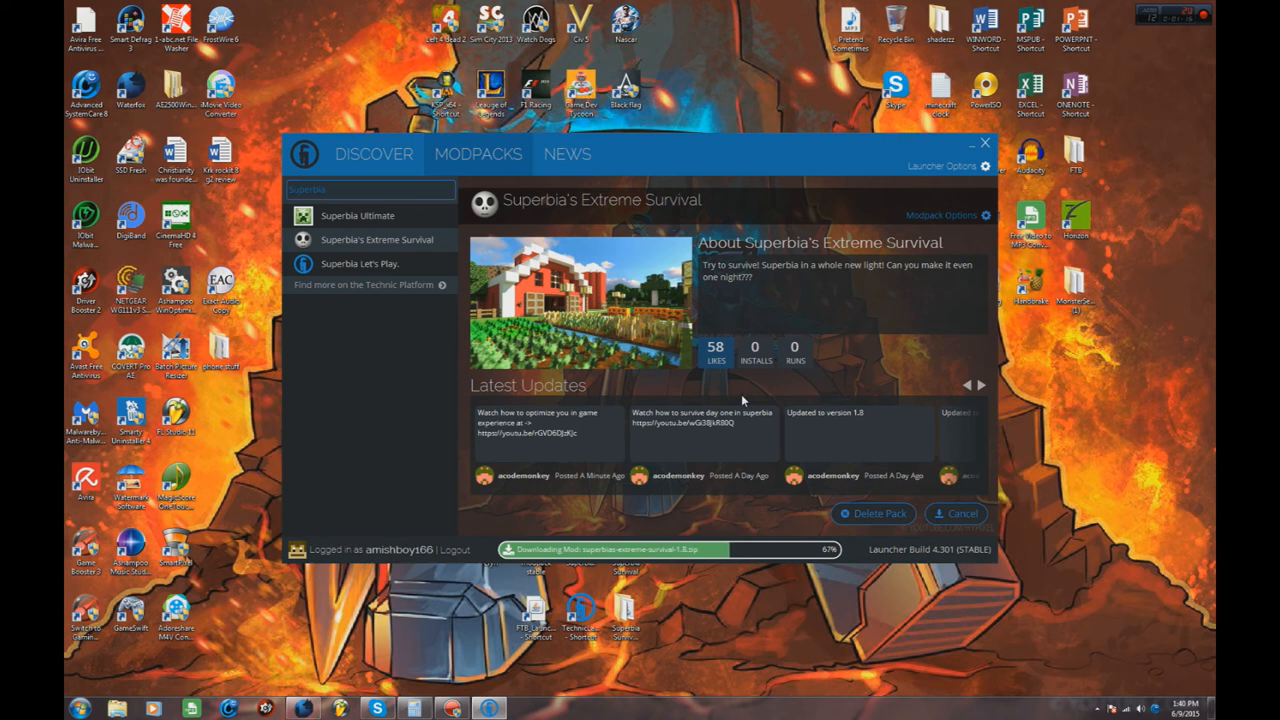